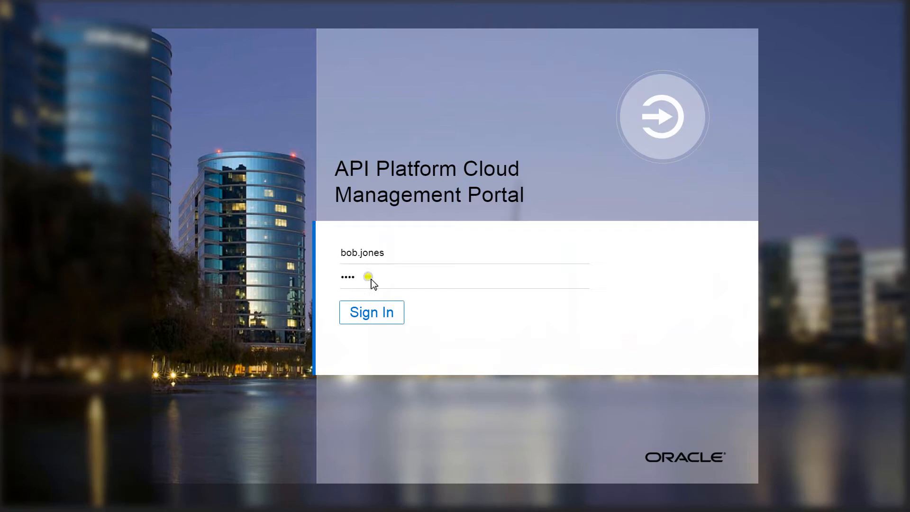
- Sign in to the management portal and open the Energy API implementation
click(371, 312)
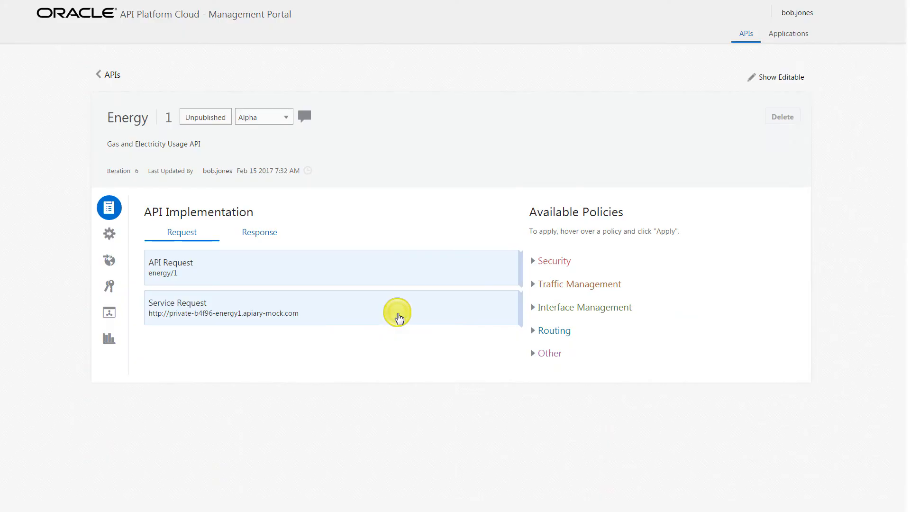
- Apply a Key Validation policy to the Energy API, reading the key from a request header
click(553, 261)
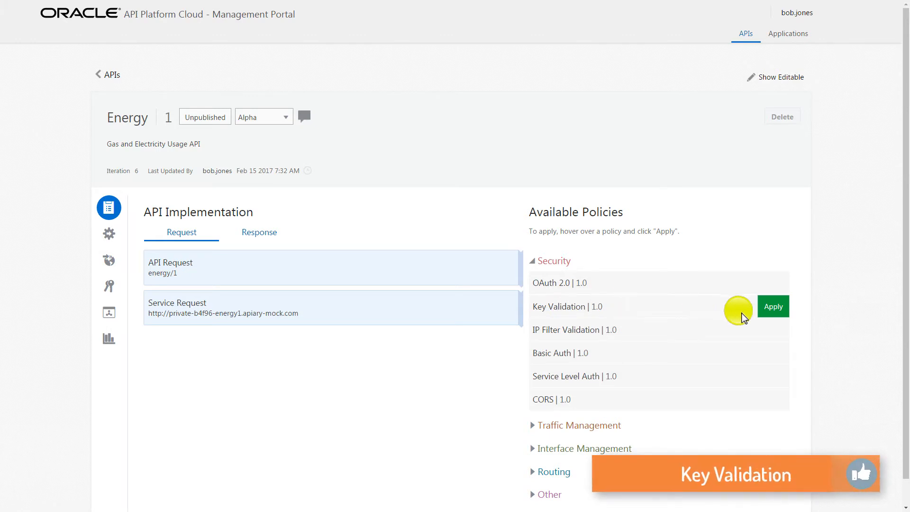
click(773, 306)
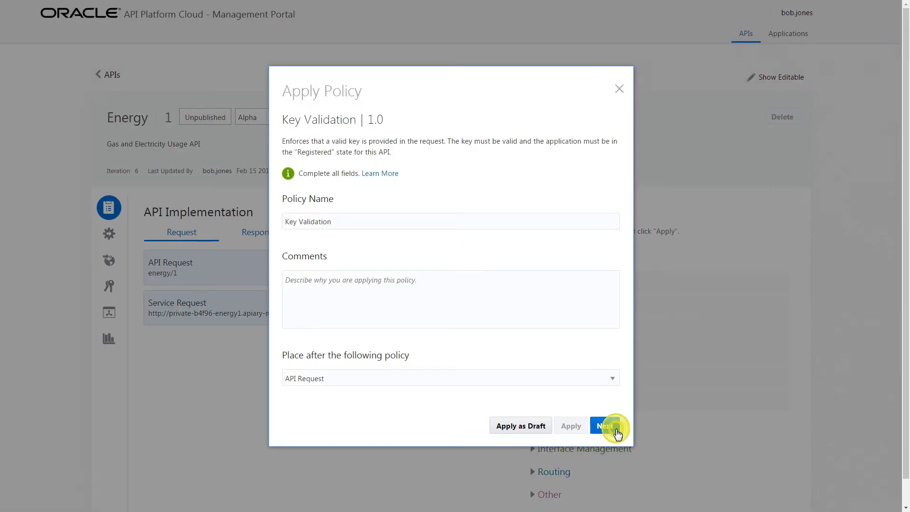
click(607, 425)
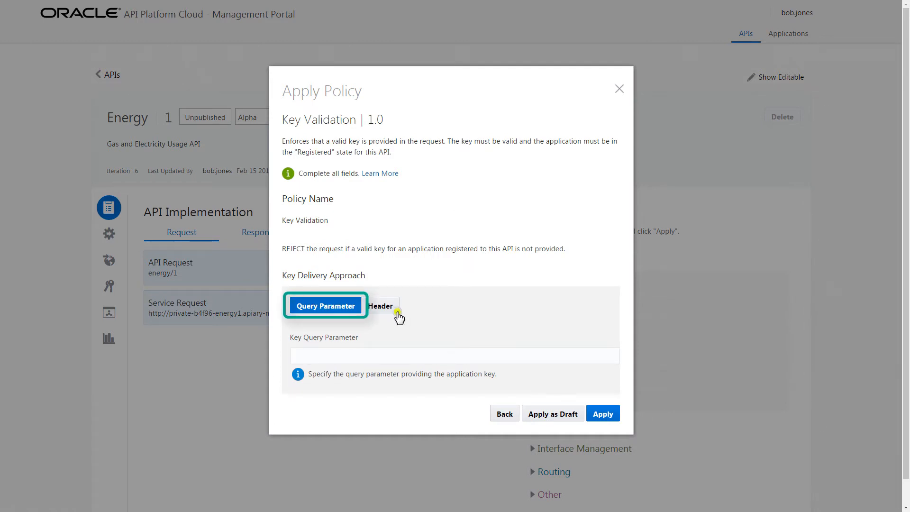
click(380, 305)
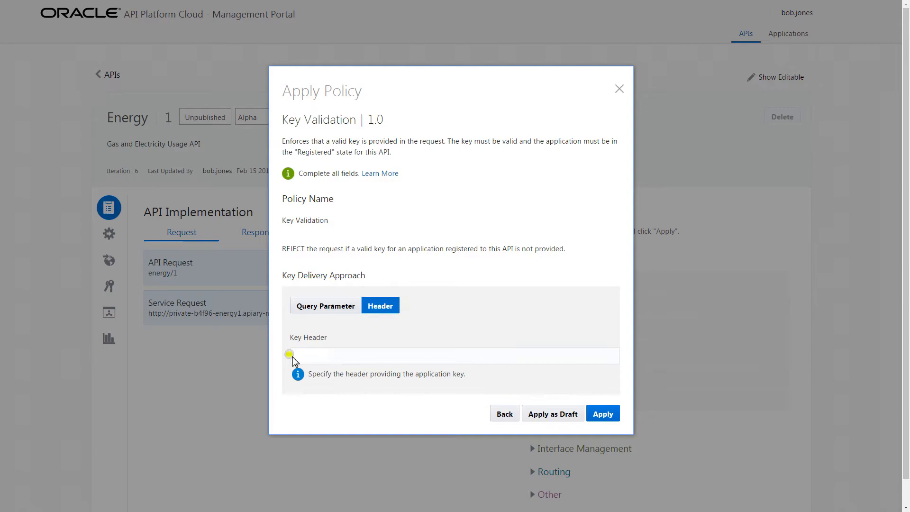
click(602, 413)
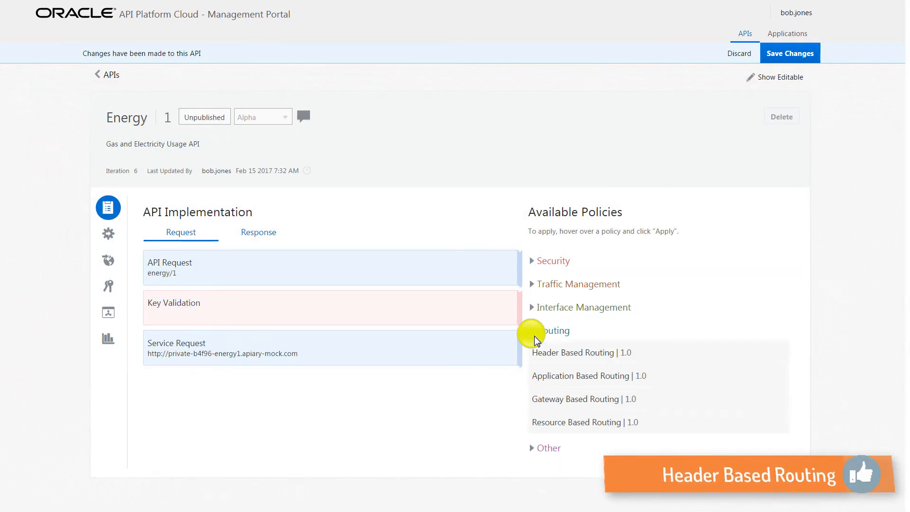
click(573, 352)
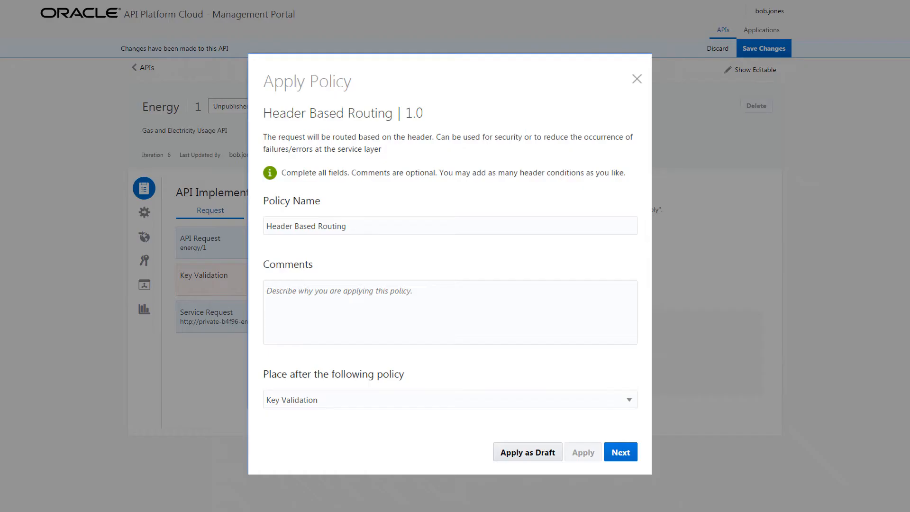
click(619, 452)
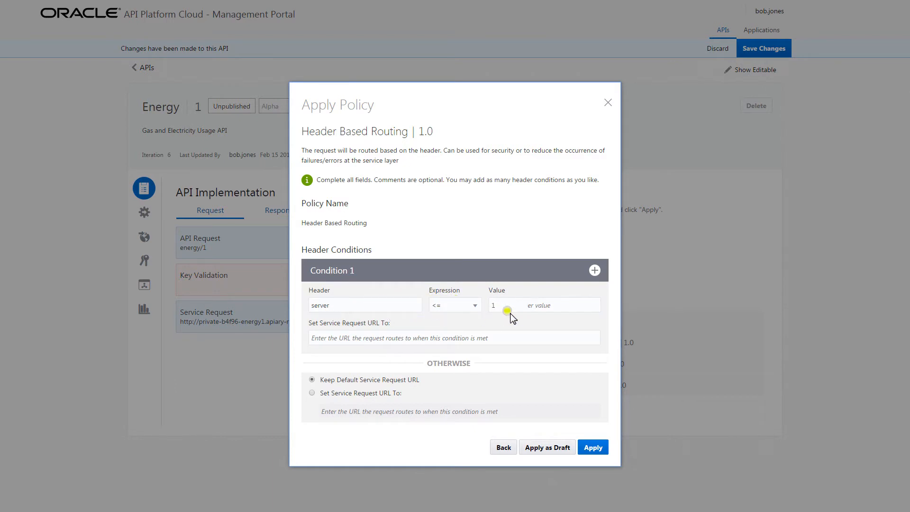
text(http://private-b4f96-energy1.apiary-mock.com)
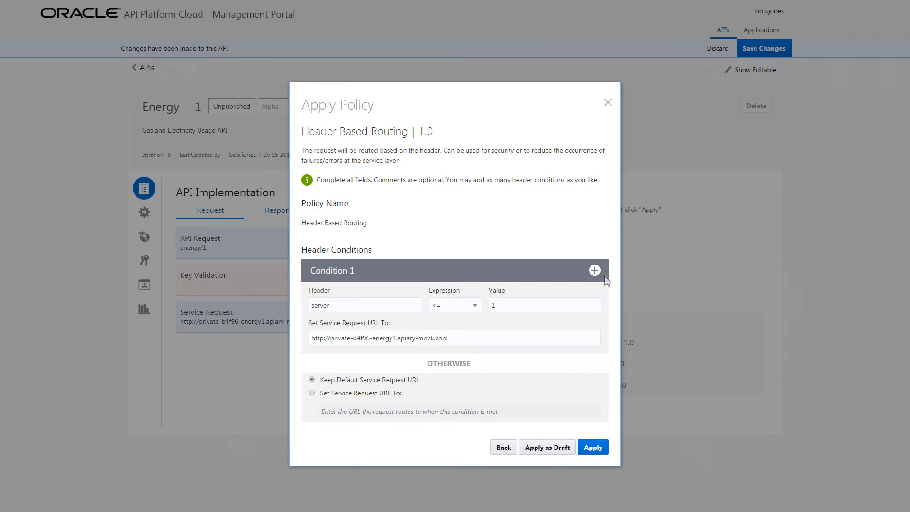
click(594, 270)
text(2)
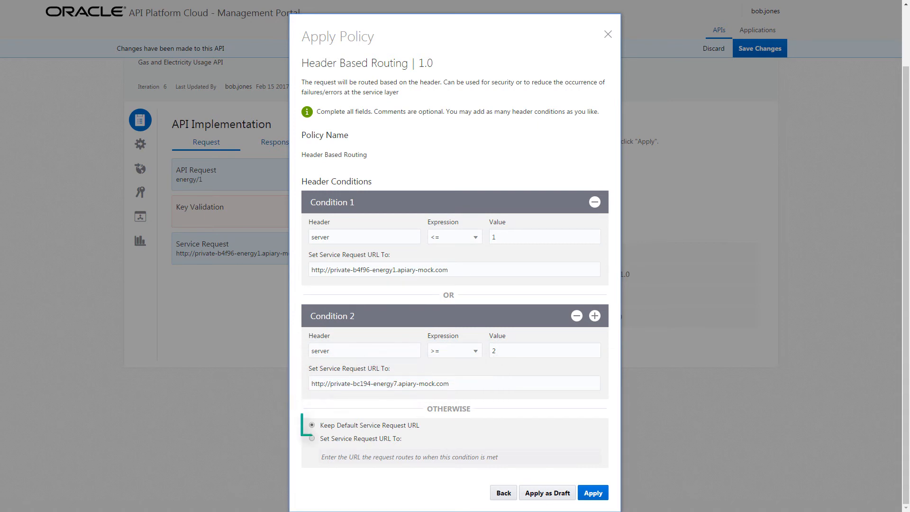
click(311, 425)
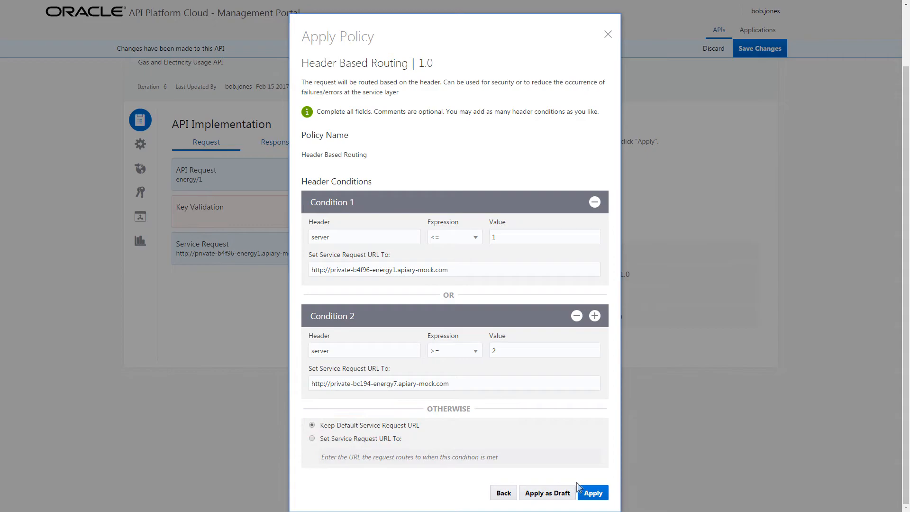
click(592, 492)
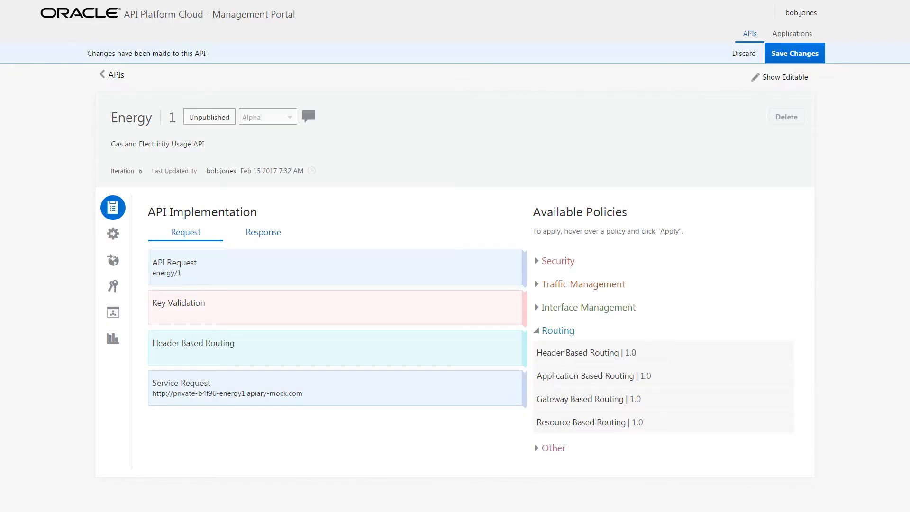
- Save the Energy API changes as a new iteration
click(794, 52)
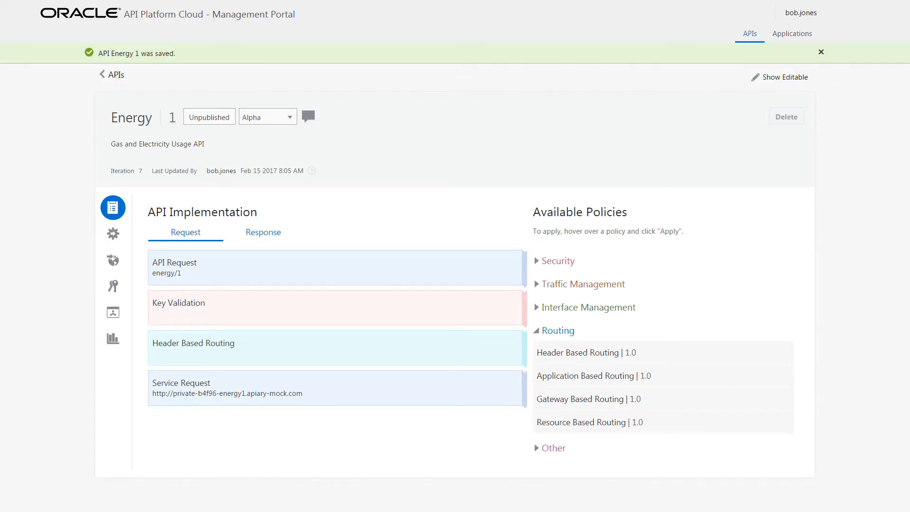
click(113, 233)
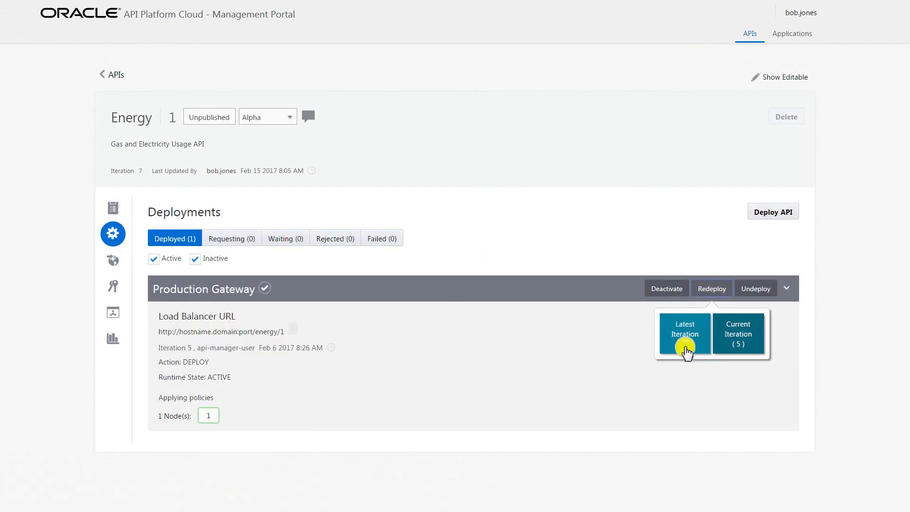
- Redeploy the latest Energy API iteration and view it under Waiting
click(684, 333)
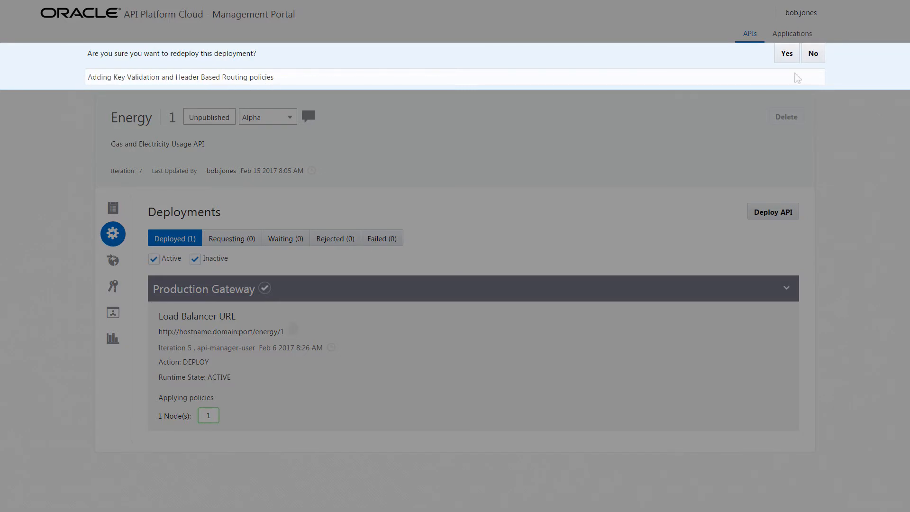
click(785, 53)
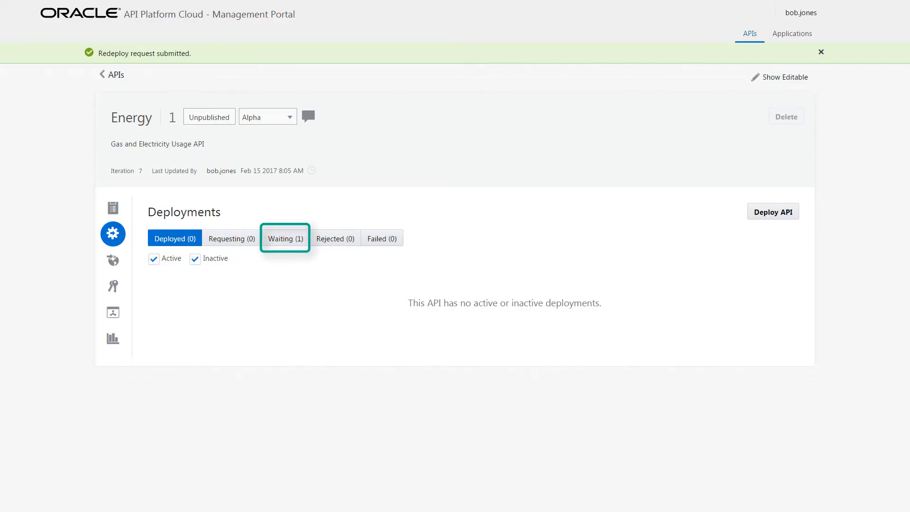
click(173, 238)
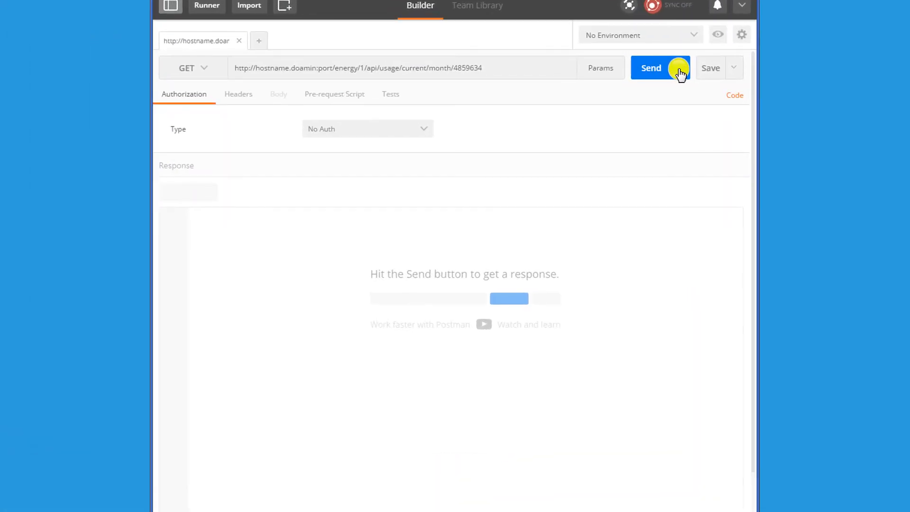
- Send the usage request in Postman, then resend it with the my-key header
click(650, 68)
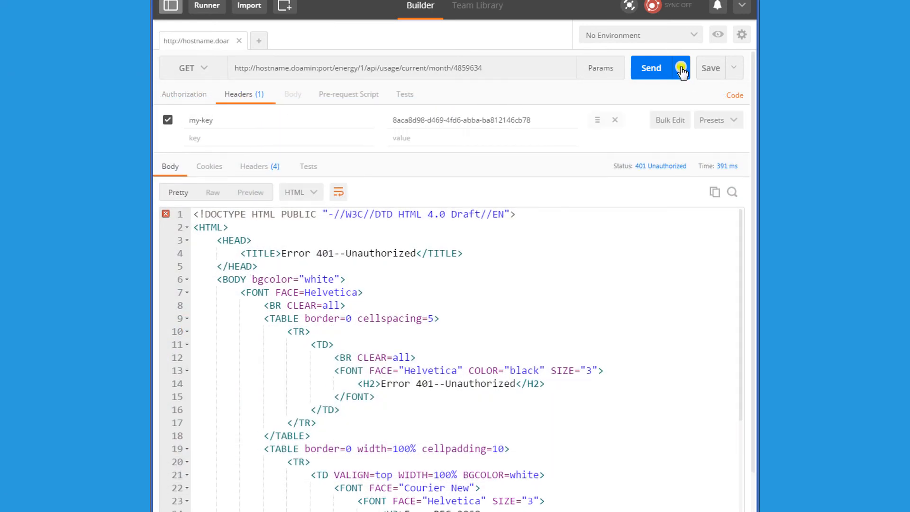
click(651, 68)
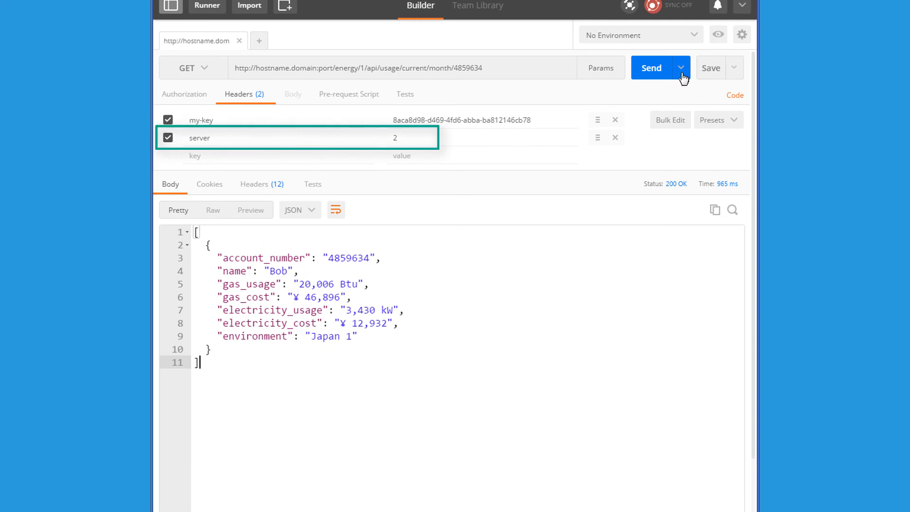
- Resend the Postman request with header server = 2 to reach Japan 2
click(651, 67)
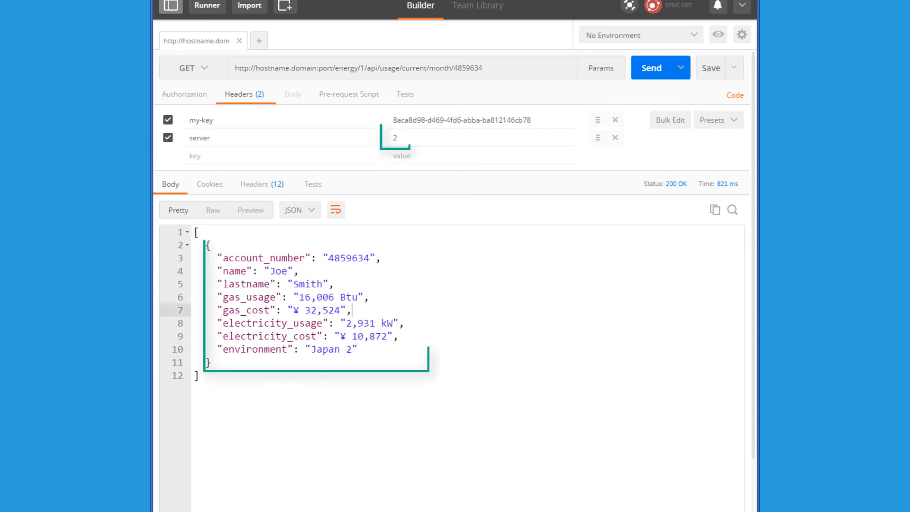